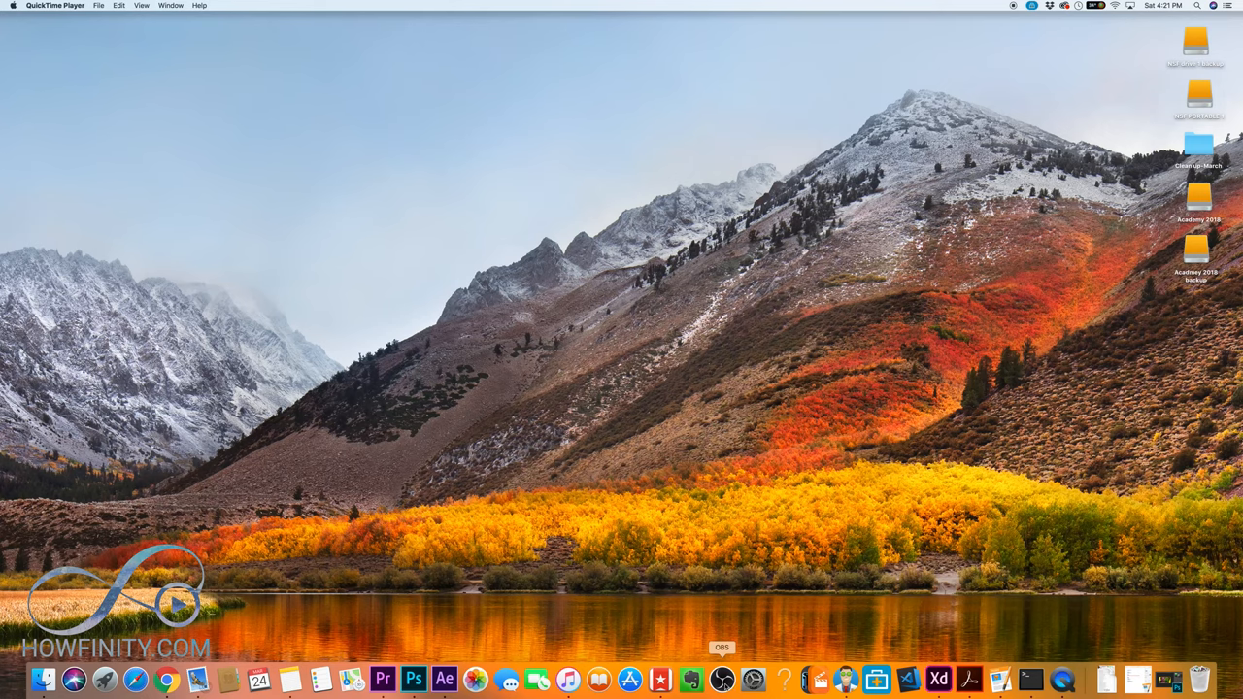
Bring OBS Studio forward showing its scene with video capture and display capture sources.
click(722, 679)
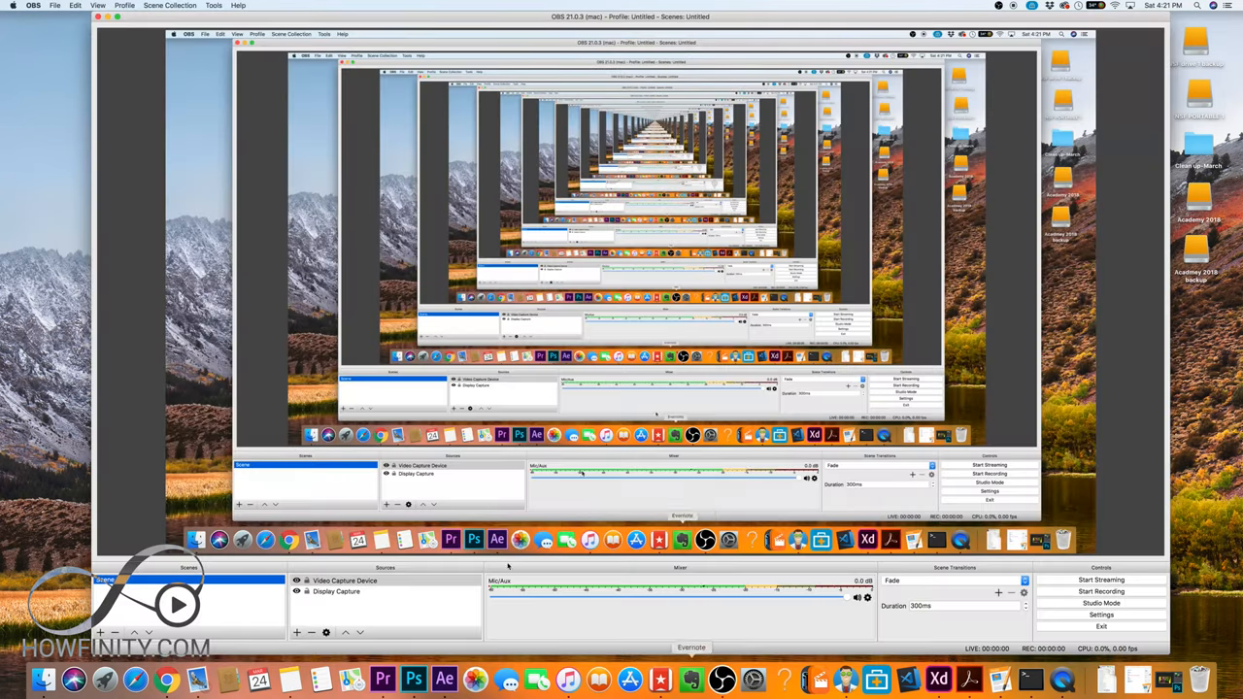
click(345, 579)
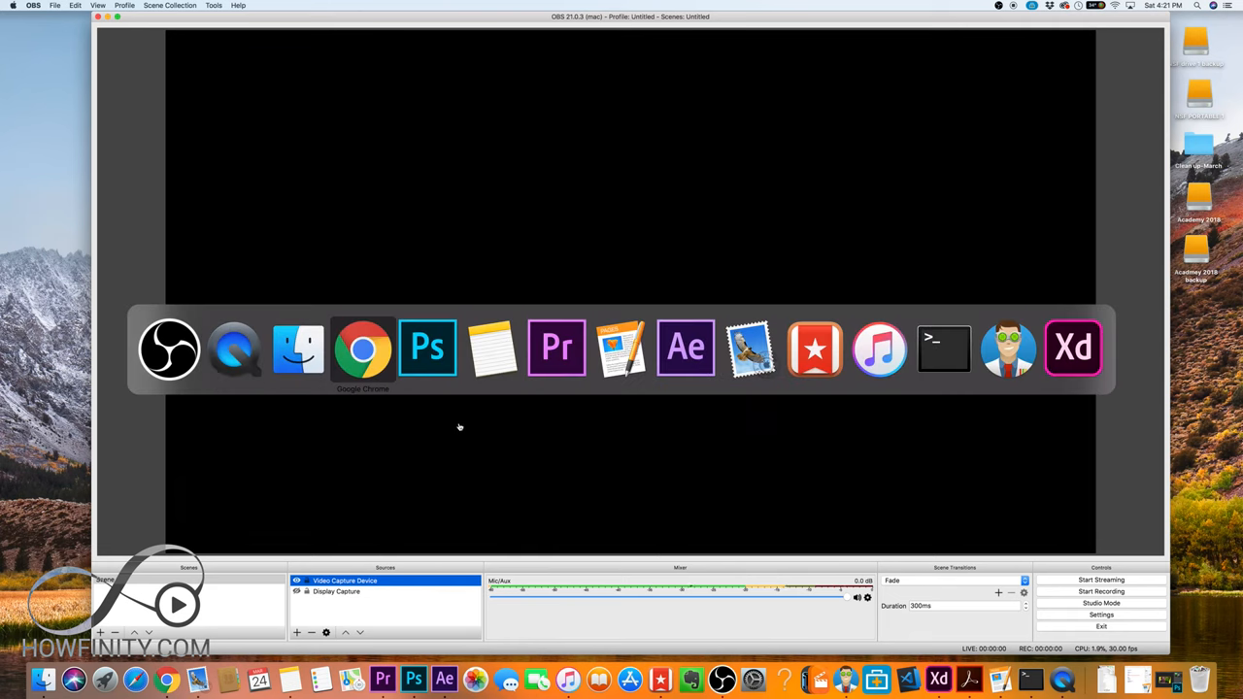
Switch to Chrome and view the obsproject.com download options for Windows, macOS and Linux.
click(361, 347)
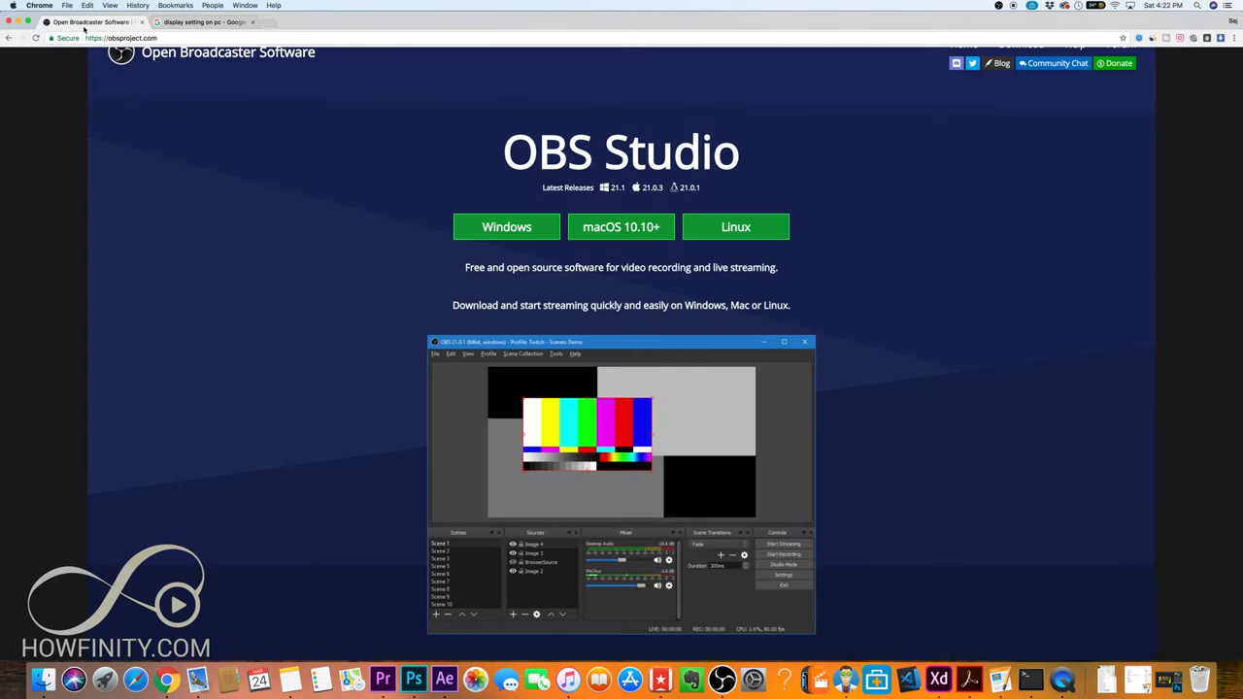
click(505, 226)
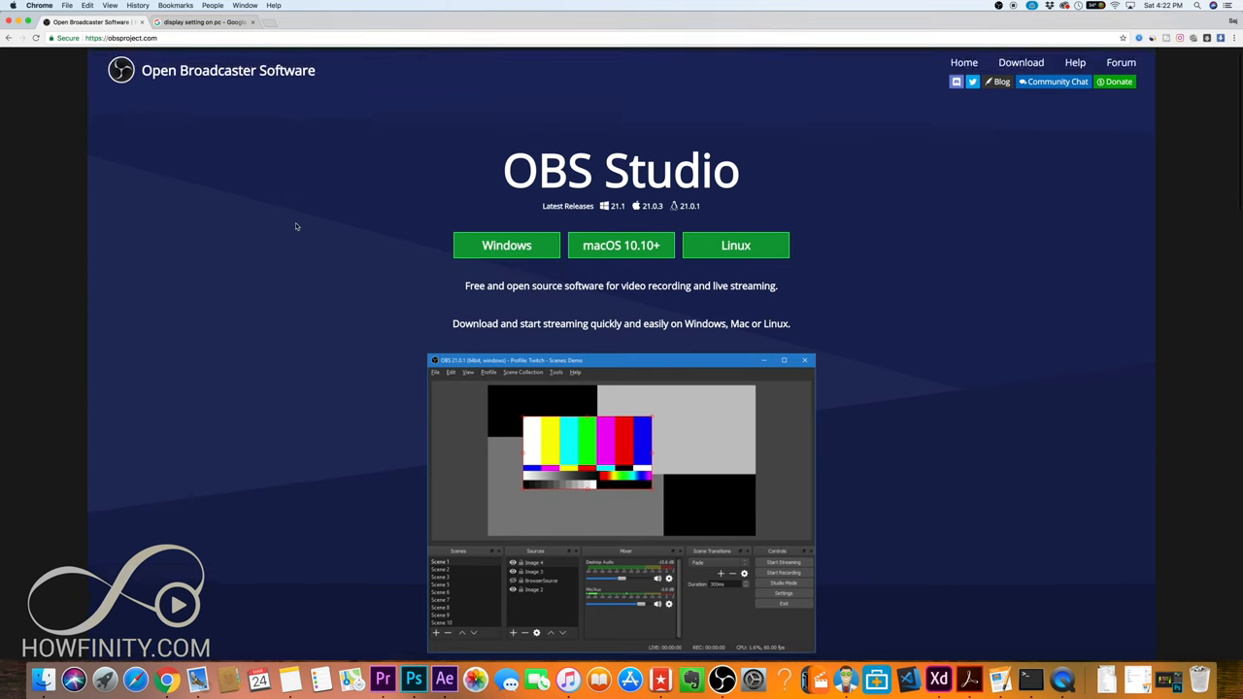
scroll(down, 3)
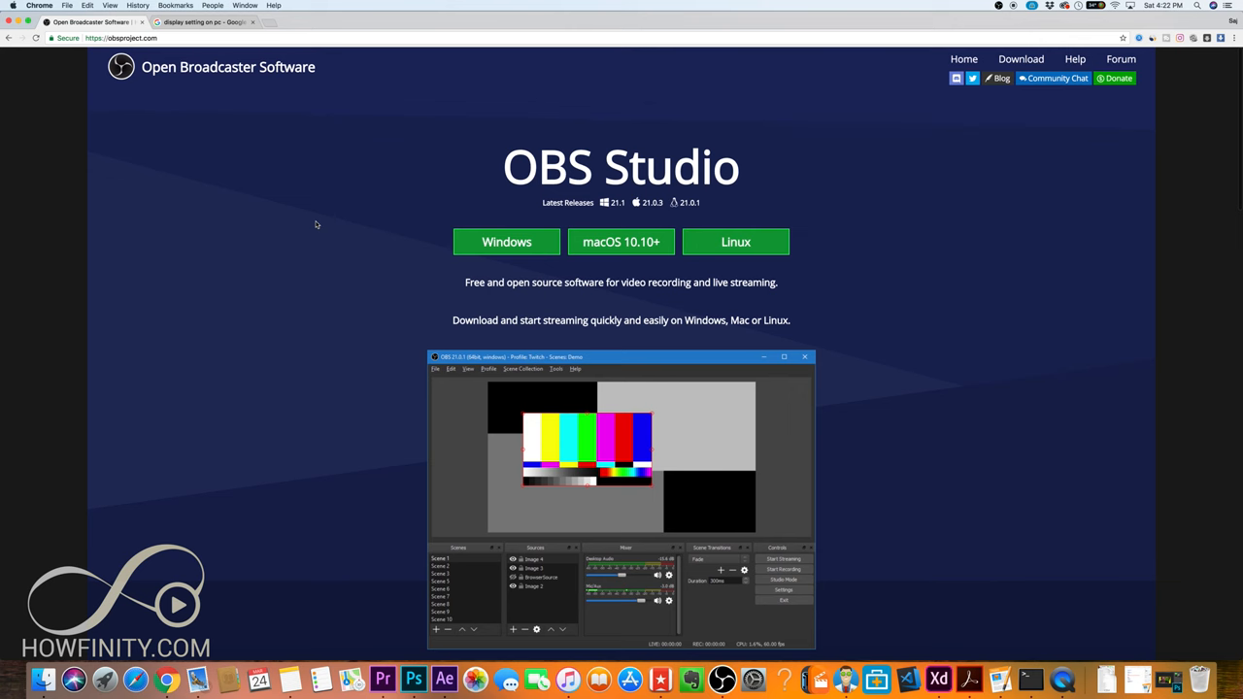
mouse_move(316, 252)
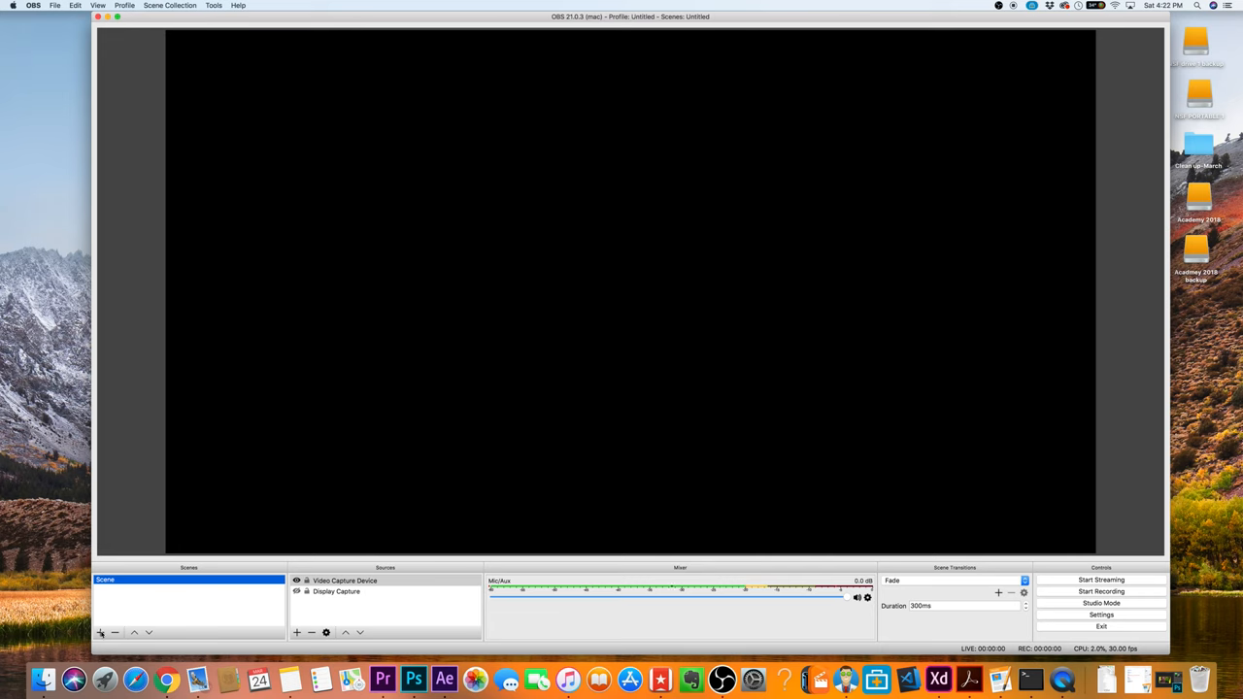
click(101, 633)
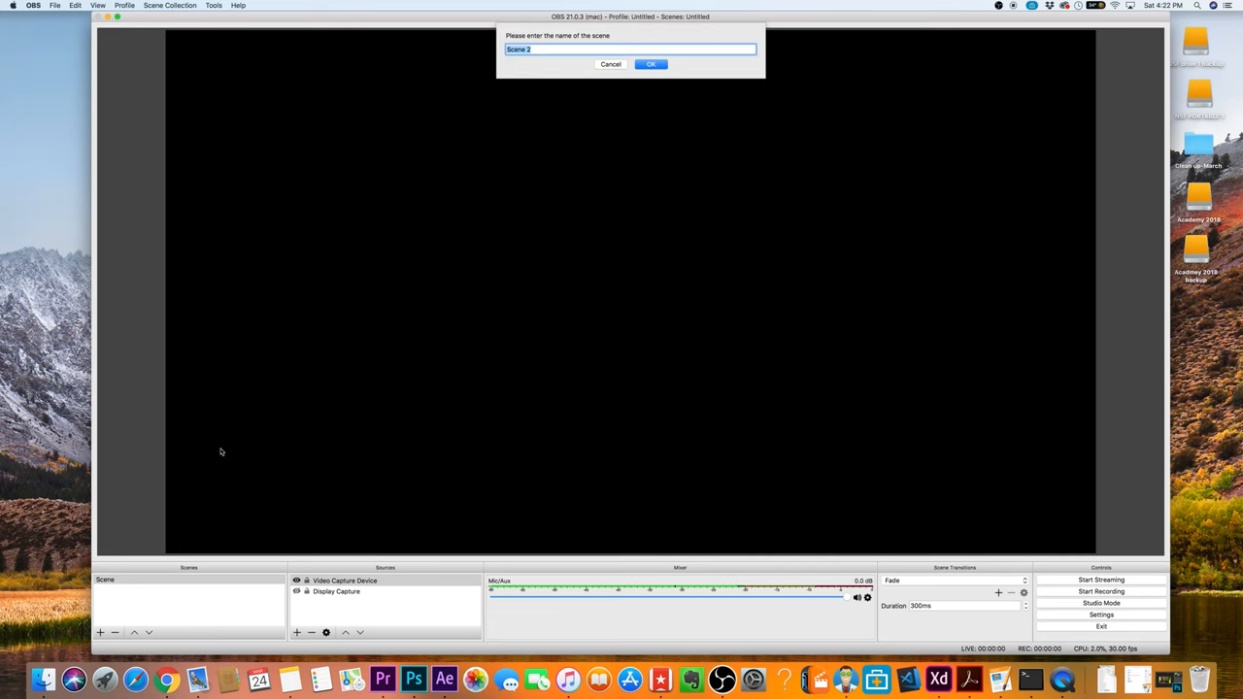
click(651, 62)
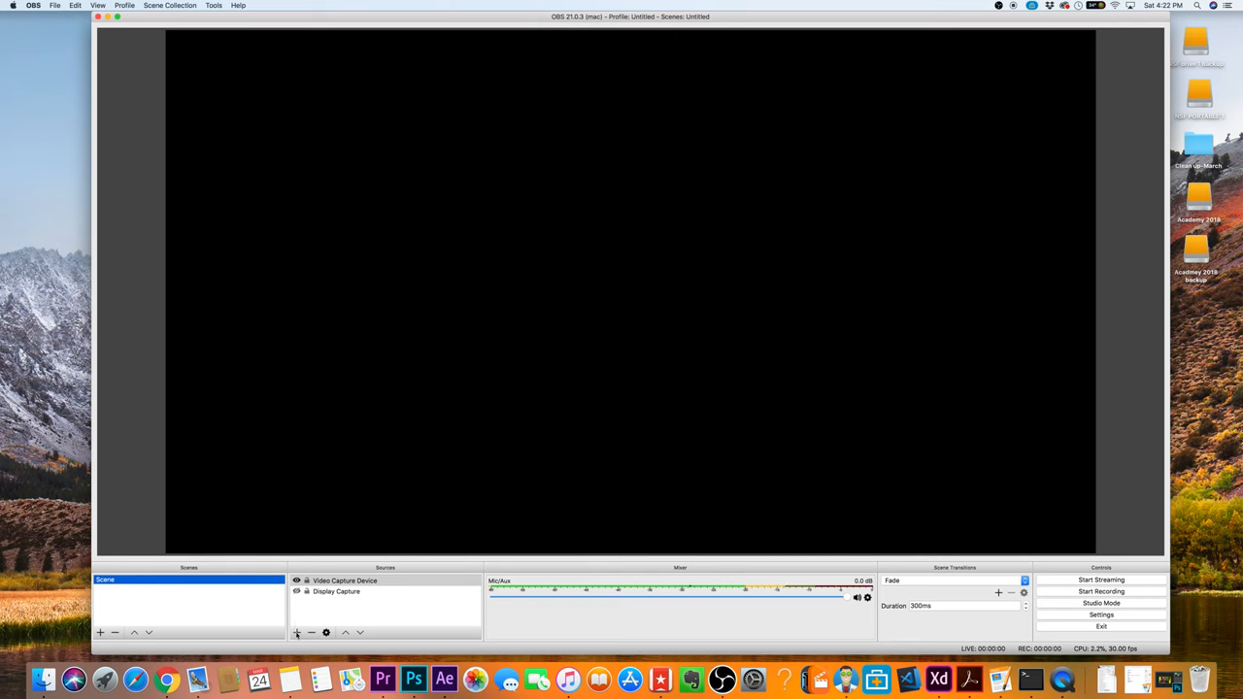
click(297, 633)
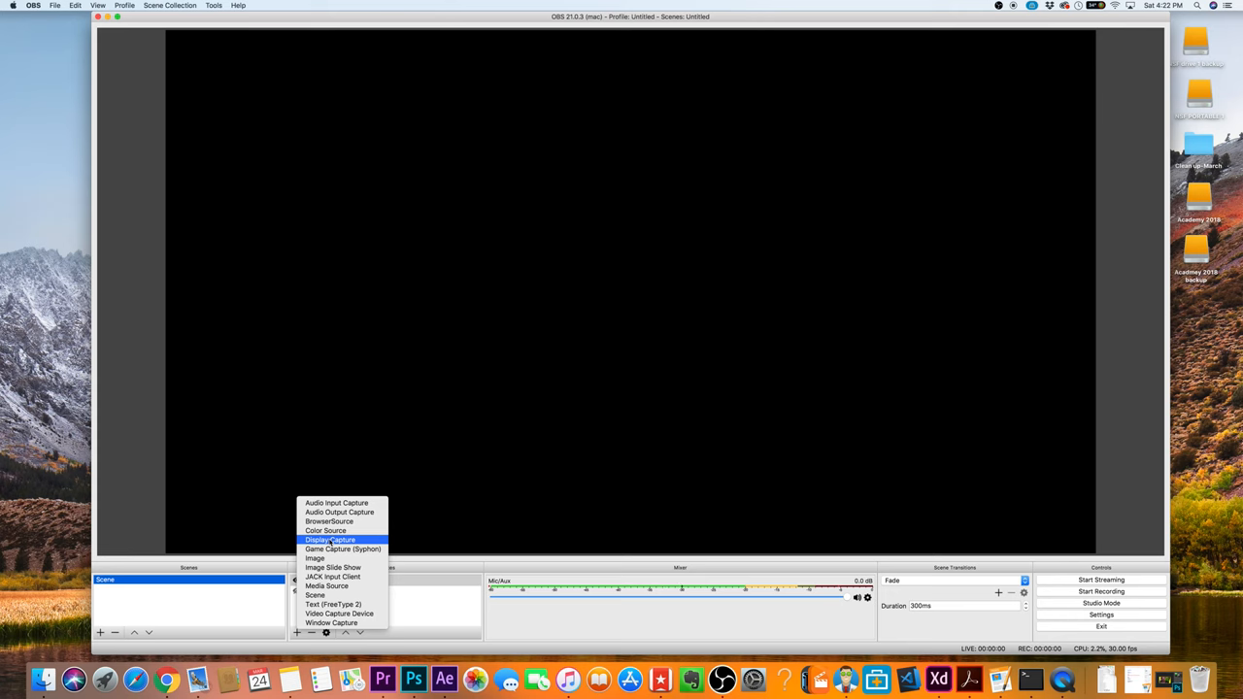
mouse_move(338, 513)
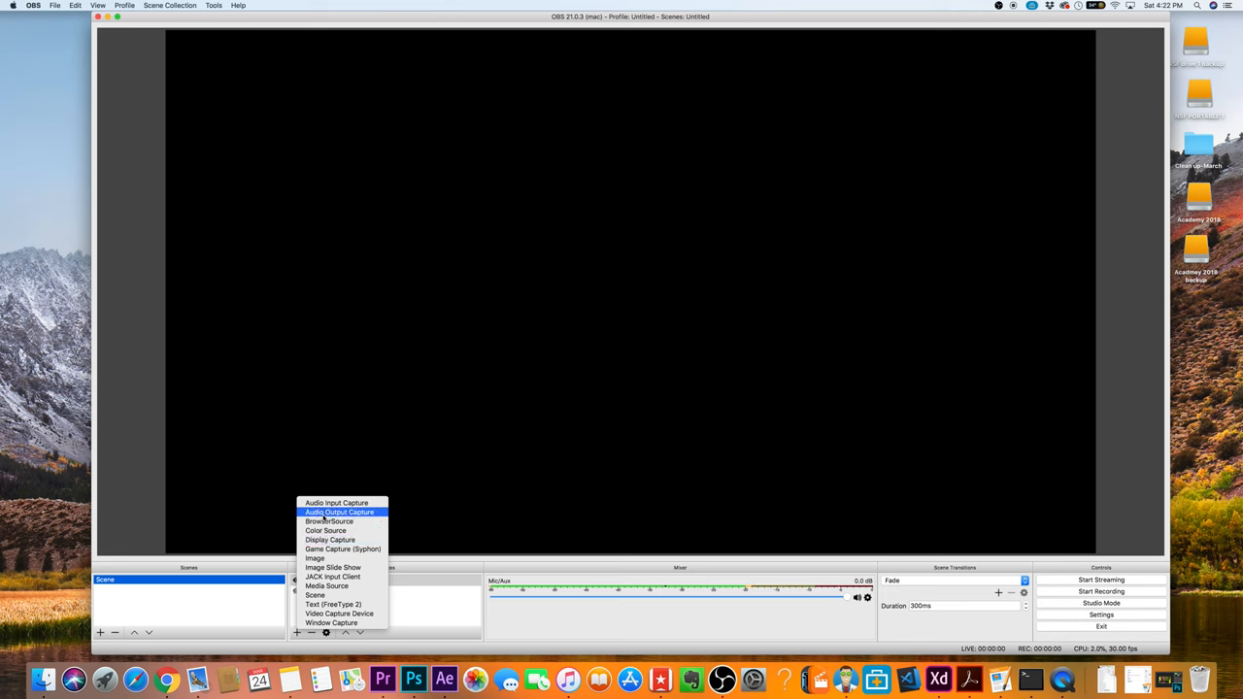
Select the Display Capture source so the preview shows the live desktop.
click(330, 540)
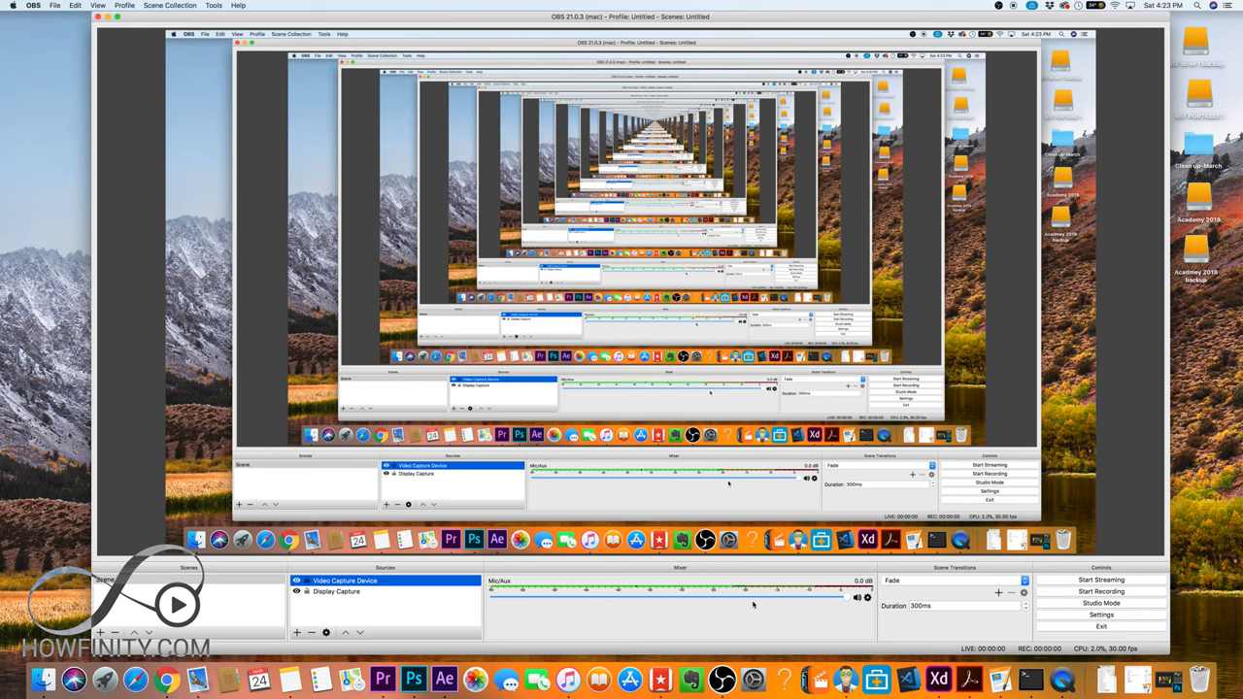
mouse_move(921, 627)
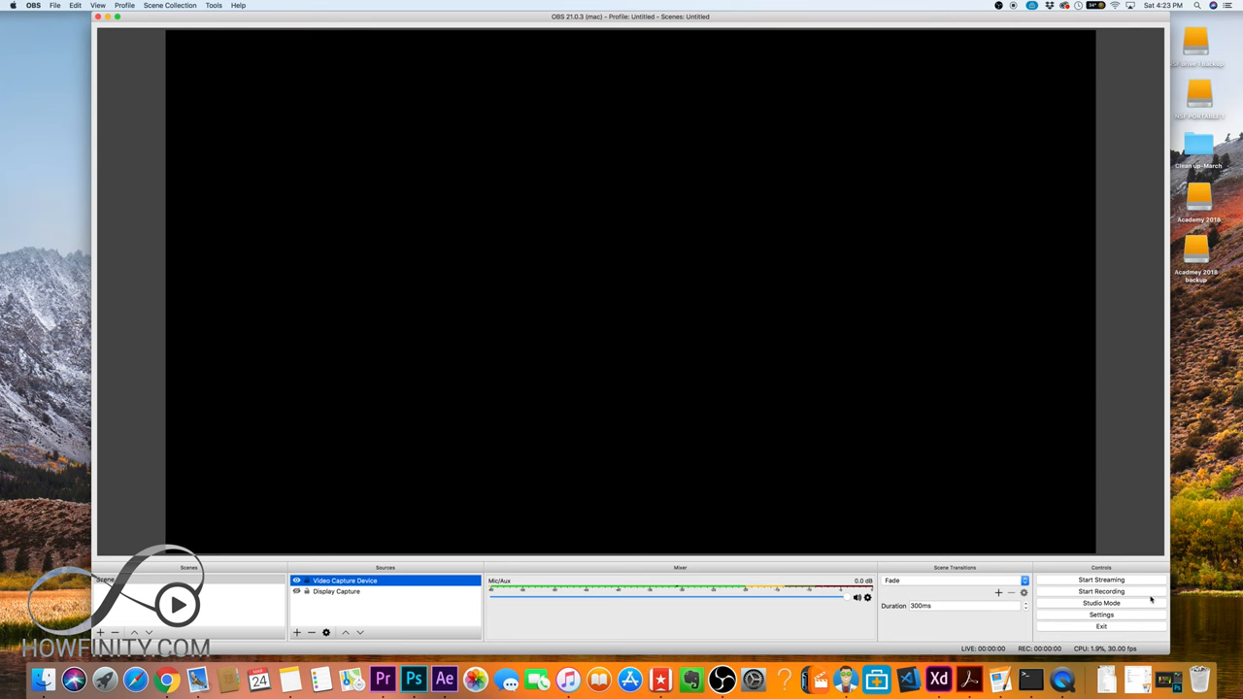
mouse_move(516, 616)
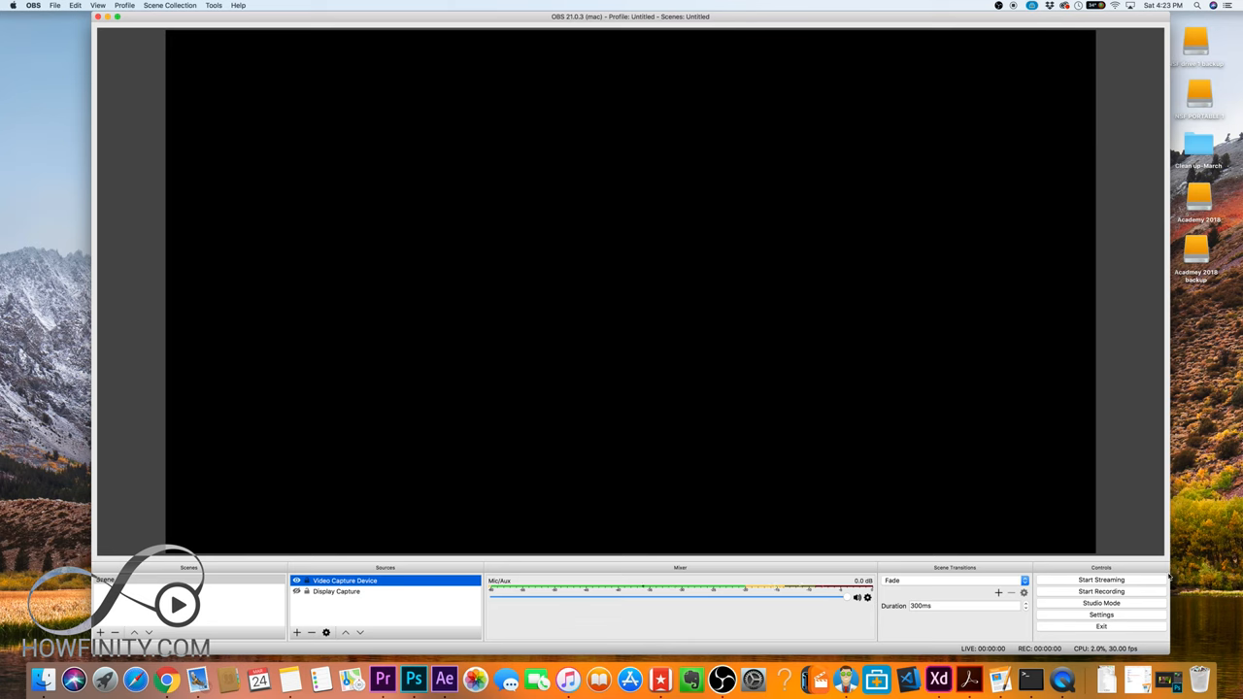
mouse_move(699, 411)
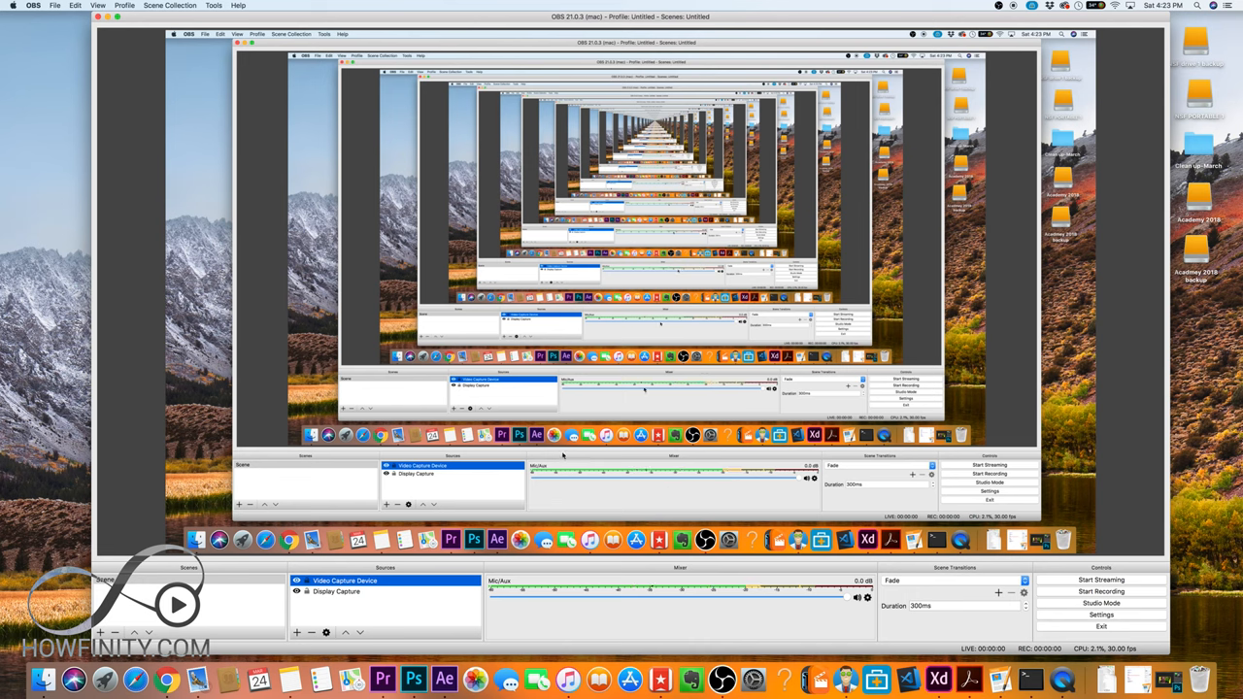
mouse_move(353, 598)
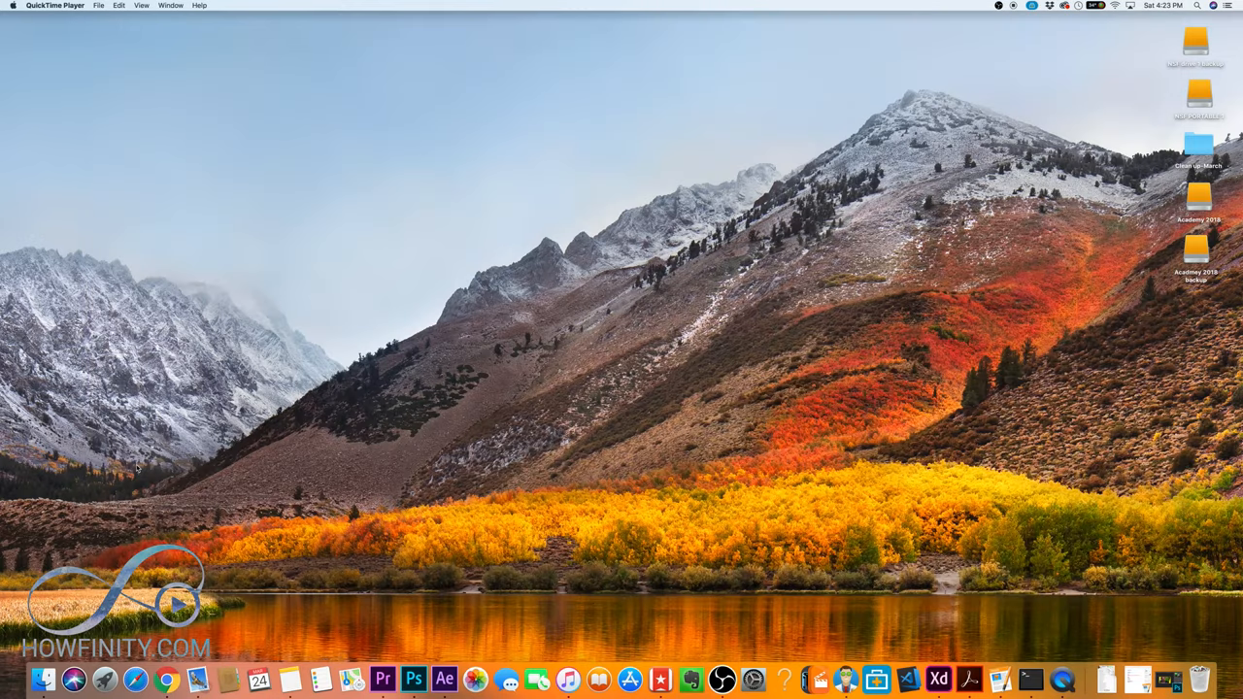
mouse_move(43, 39)
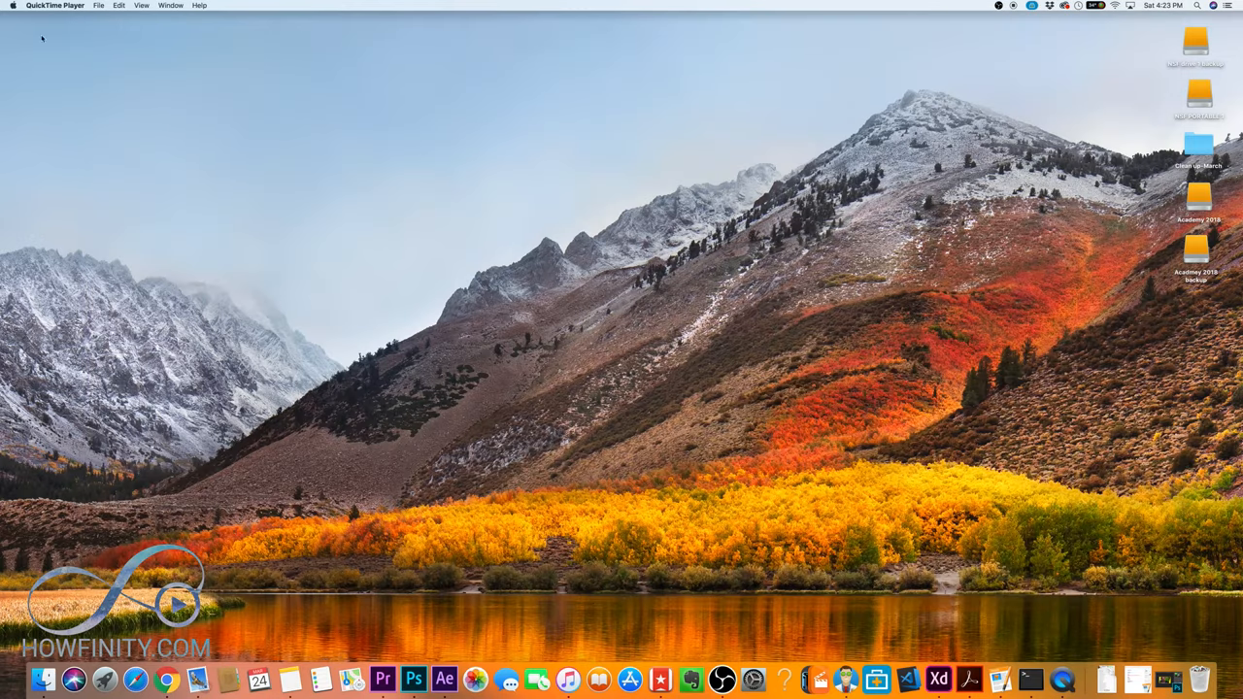
View the built-in Retina display's resolution in About This Mac's Displays details.
click(12, 6)
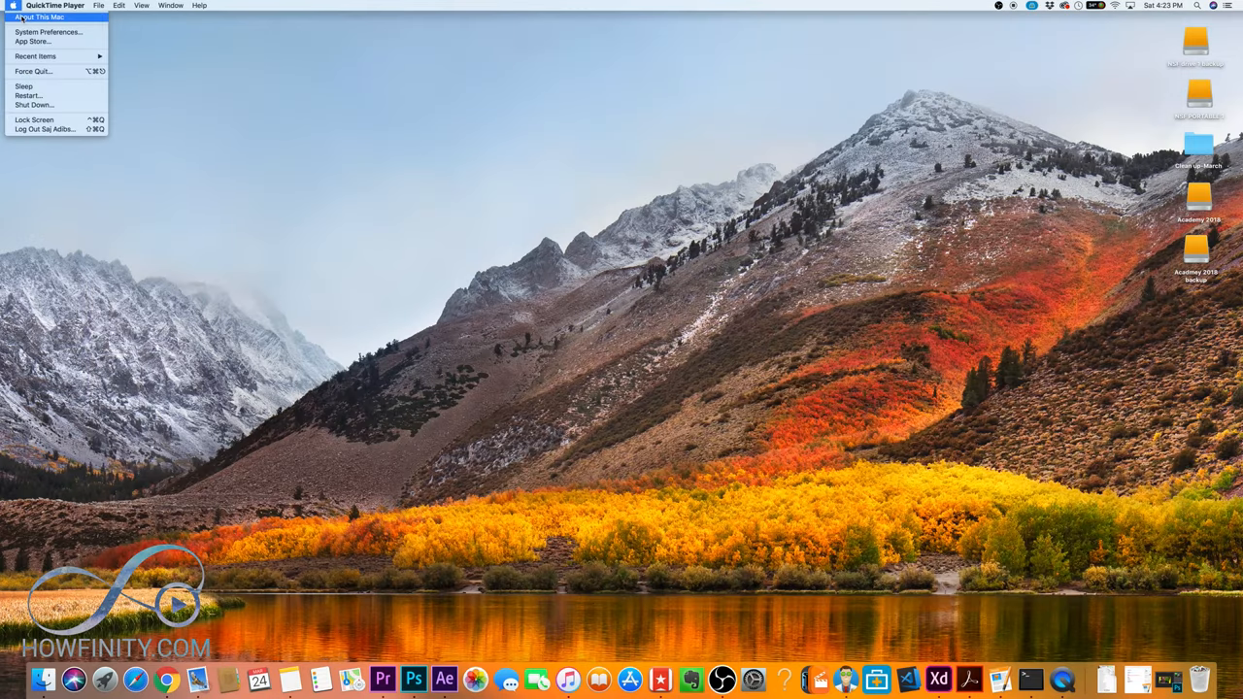
click(39, 16)
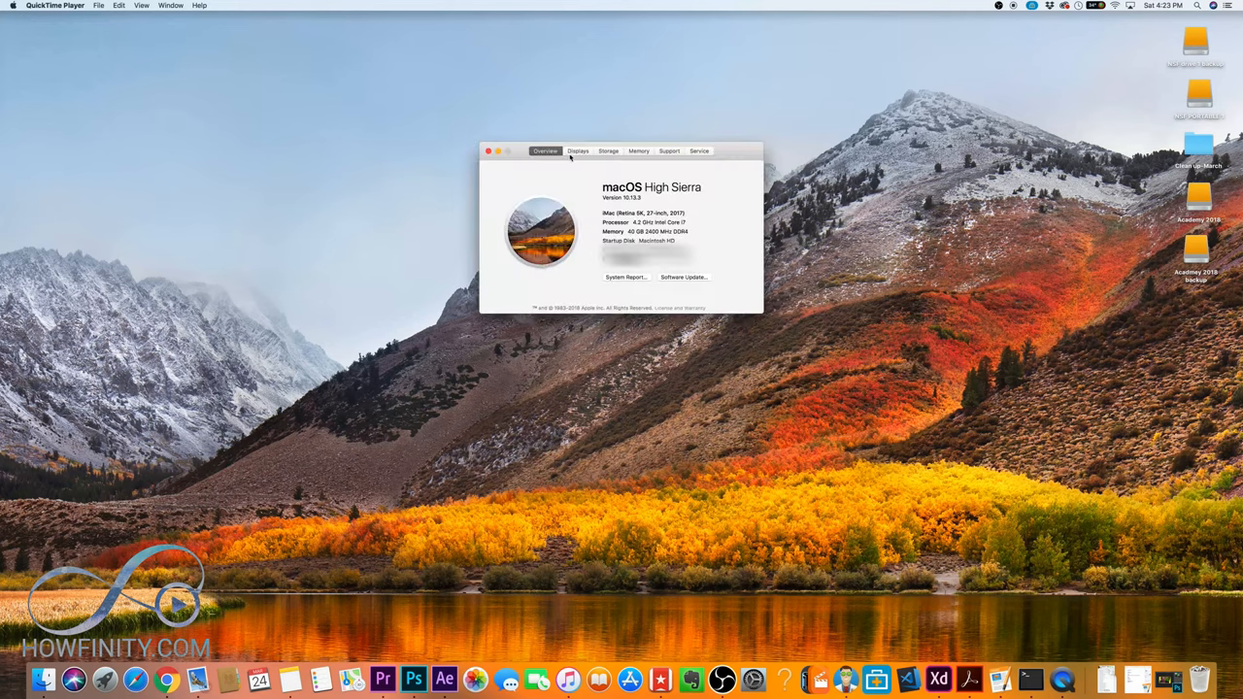
click(574, 155)
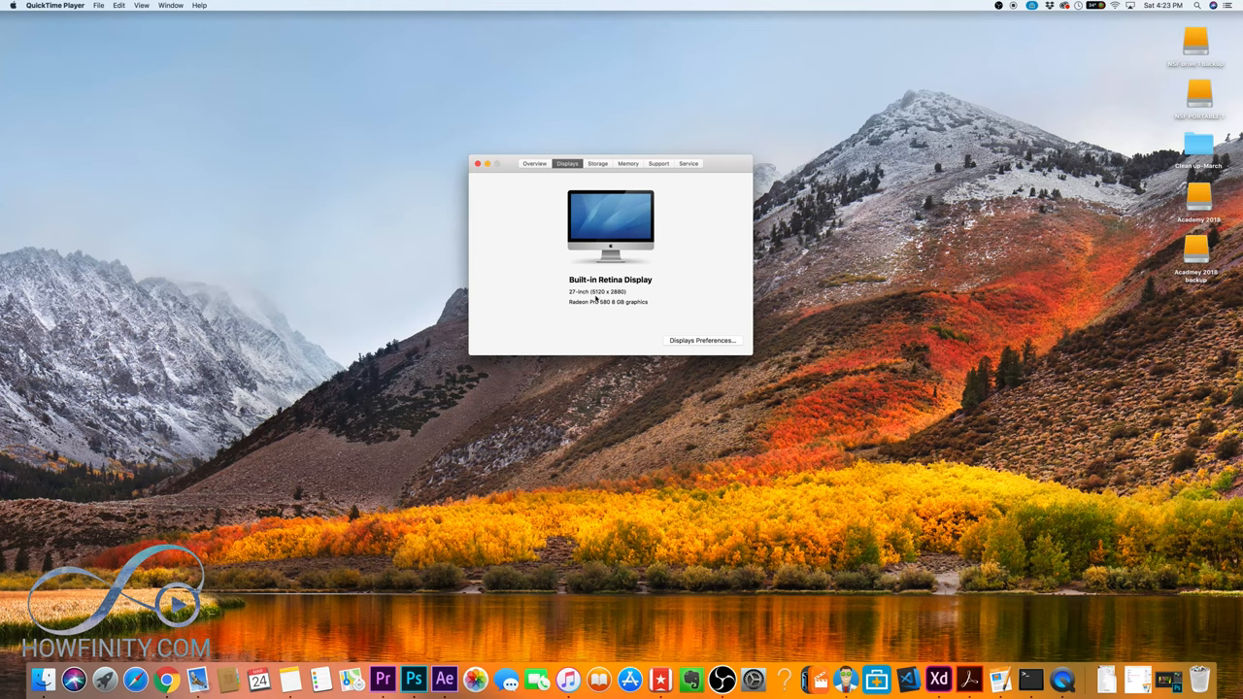
mouse_move(583, 255)
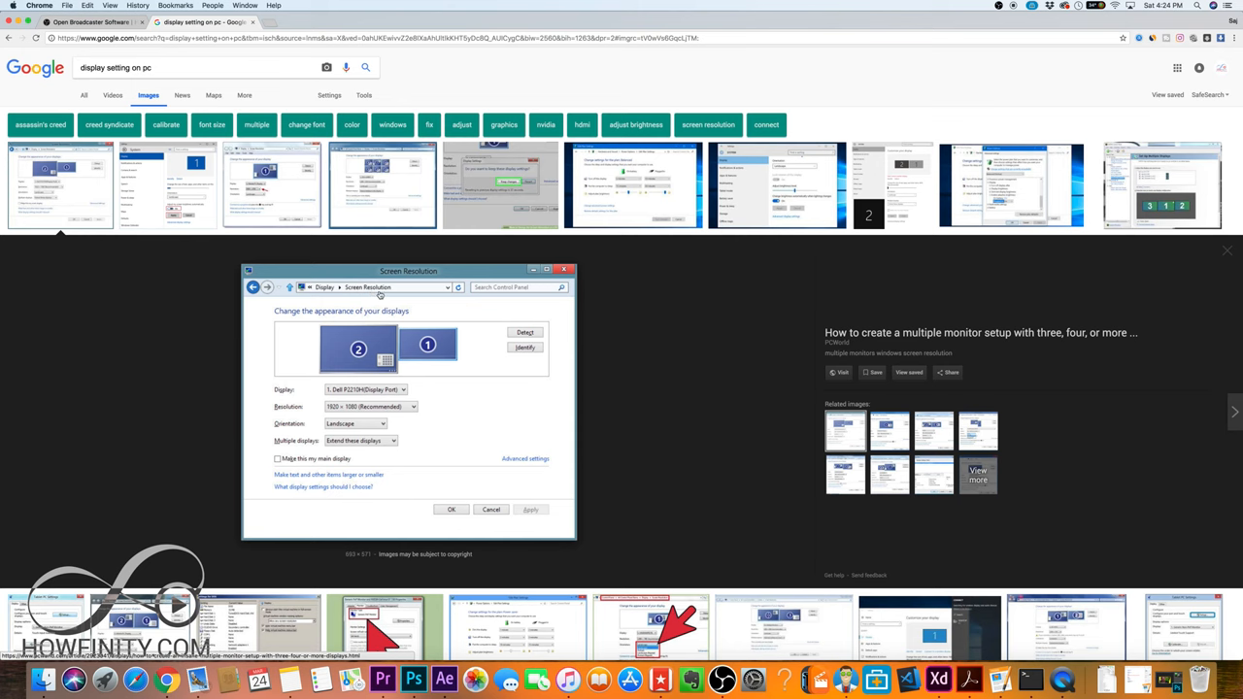
mouse_move(354, 412)
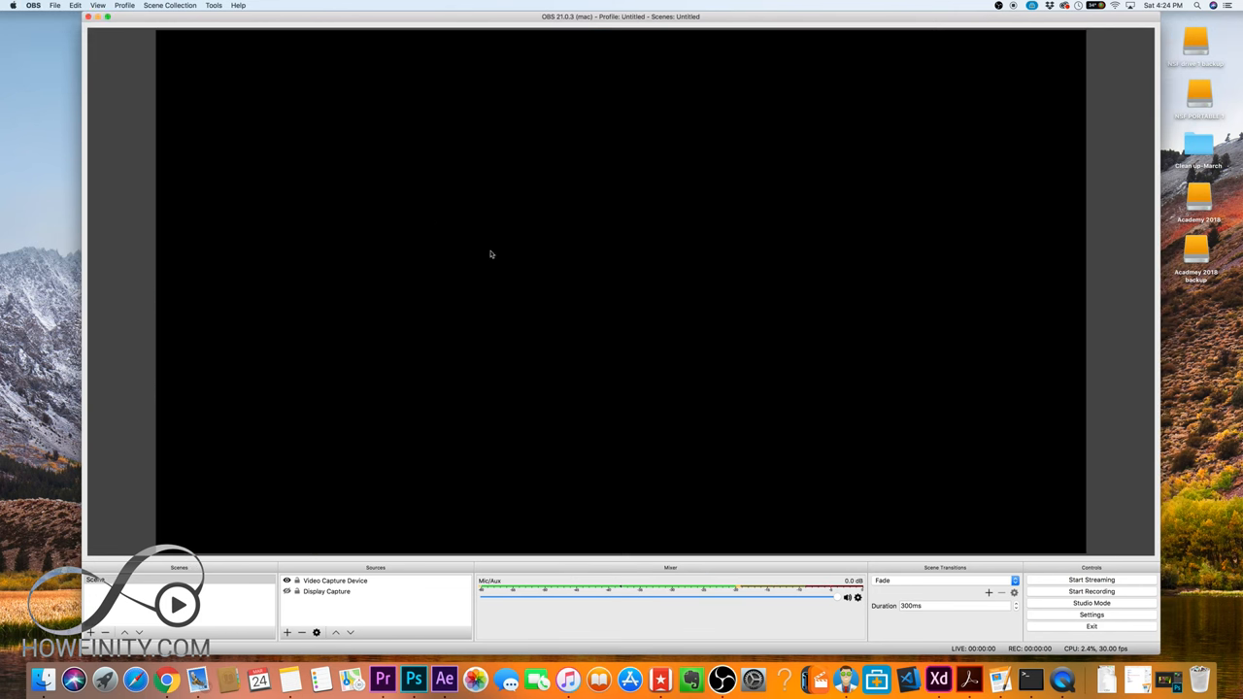
Set Video base and output resolution to 3840x2160 at 30 fps, then move to Audio settings.
click(1091, 614)
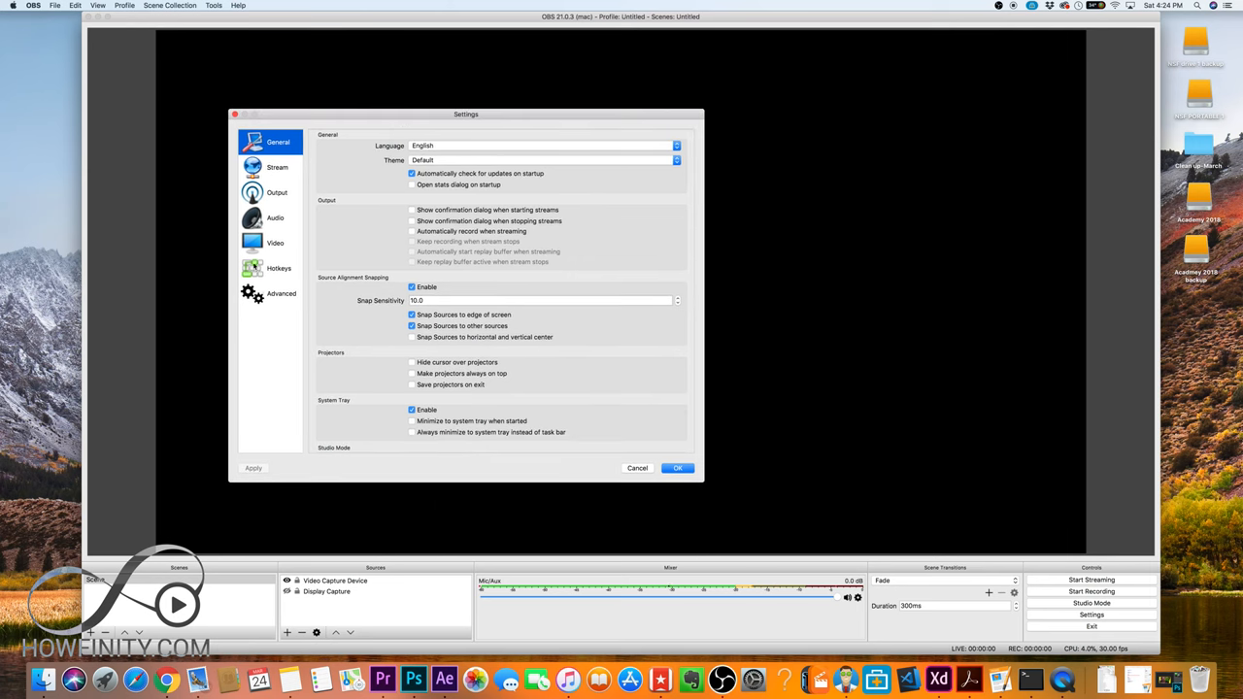
mouse_move(281, 240)
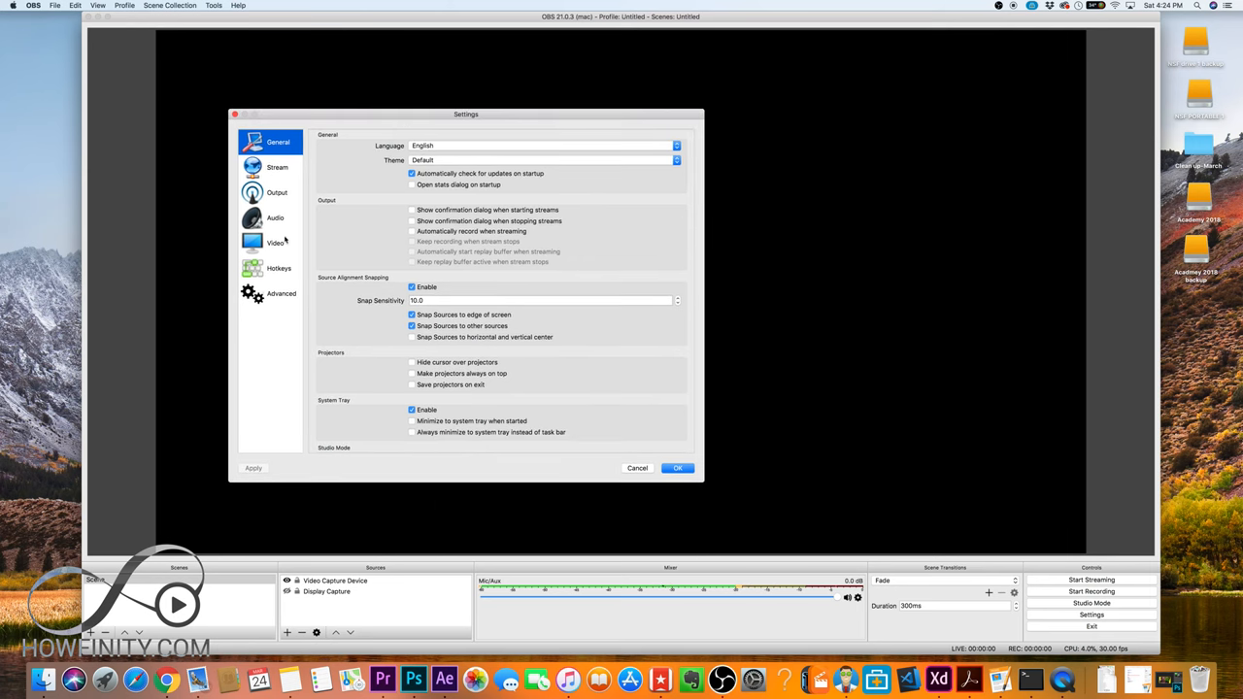
click(275, 240)
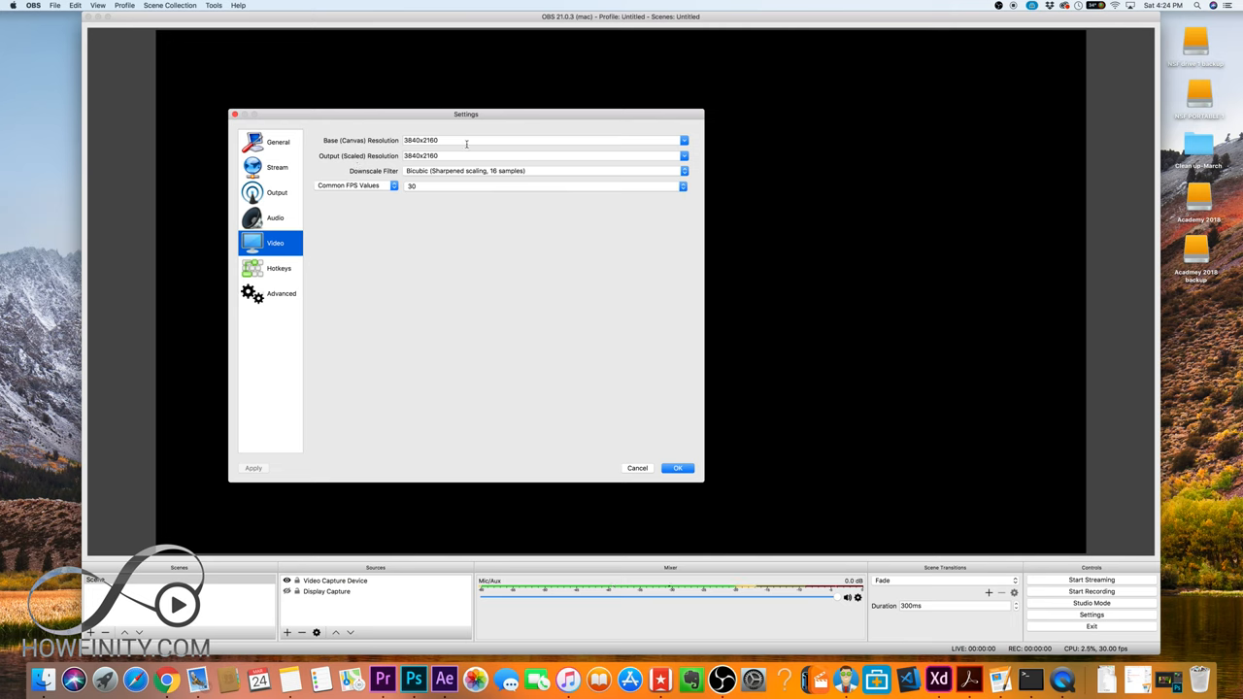
click(684, 139)
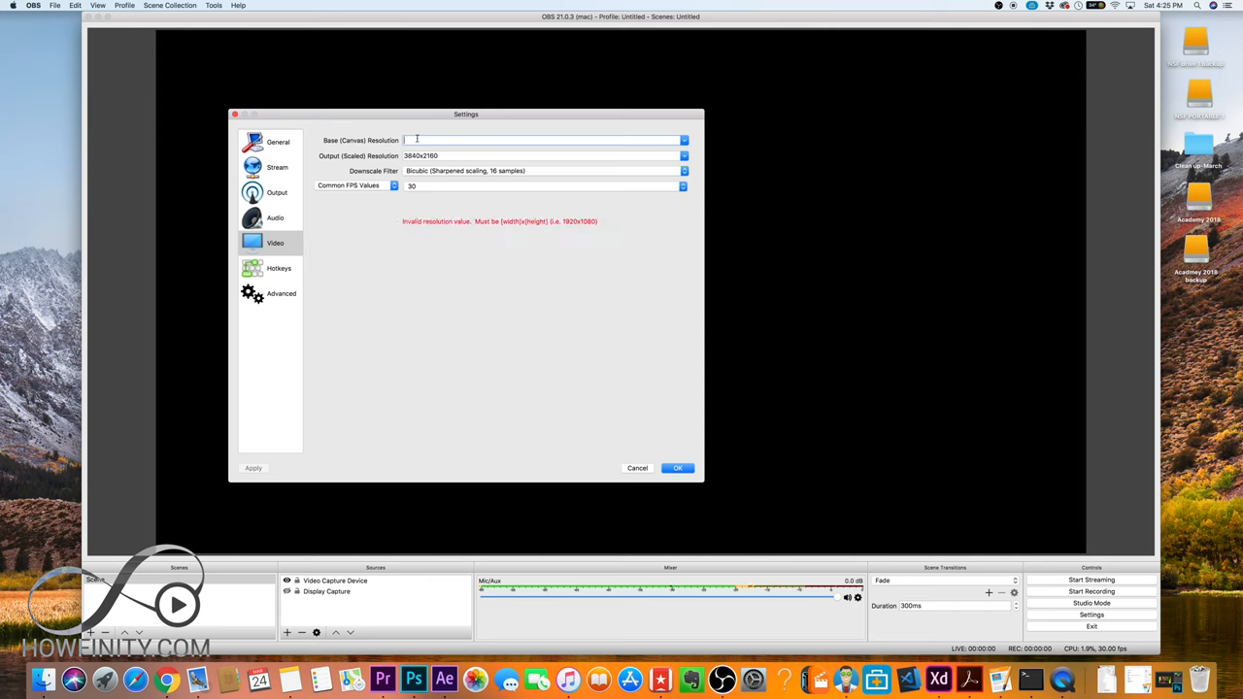
text(3840x2160)
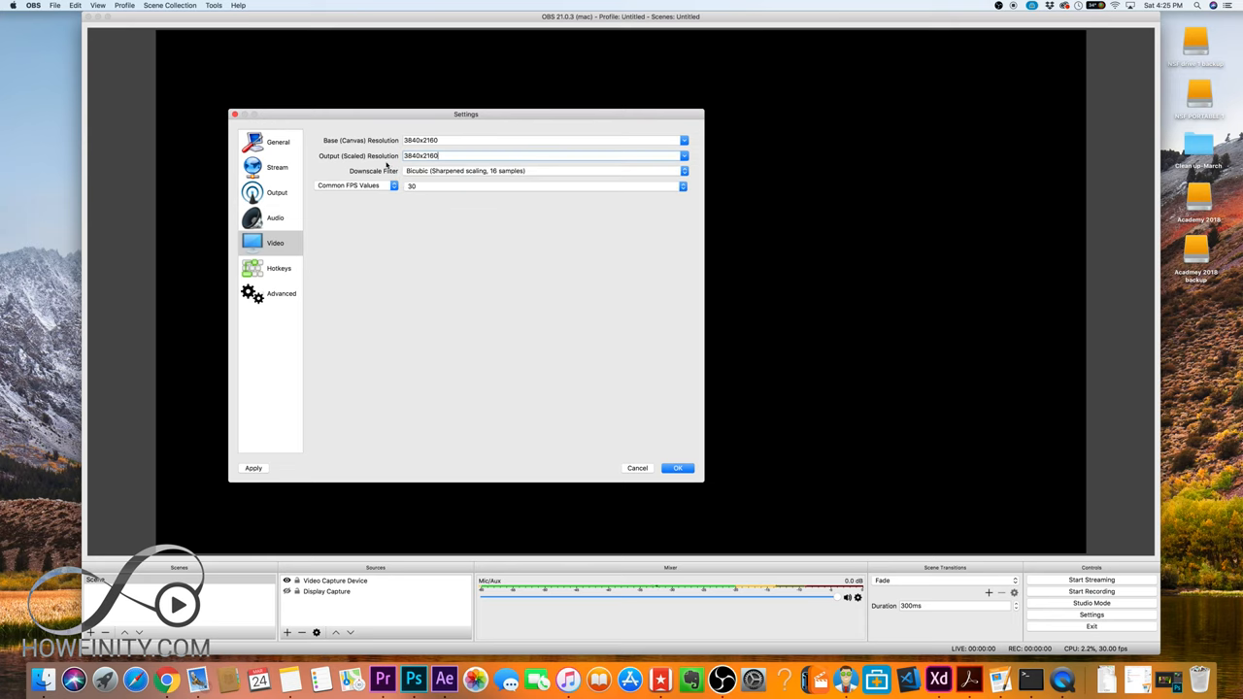
click(275, 243)
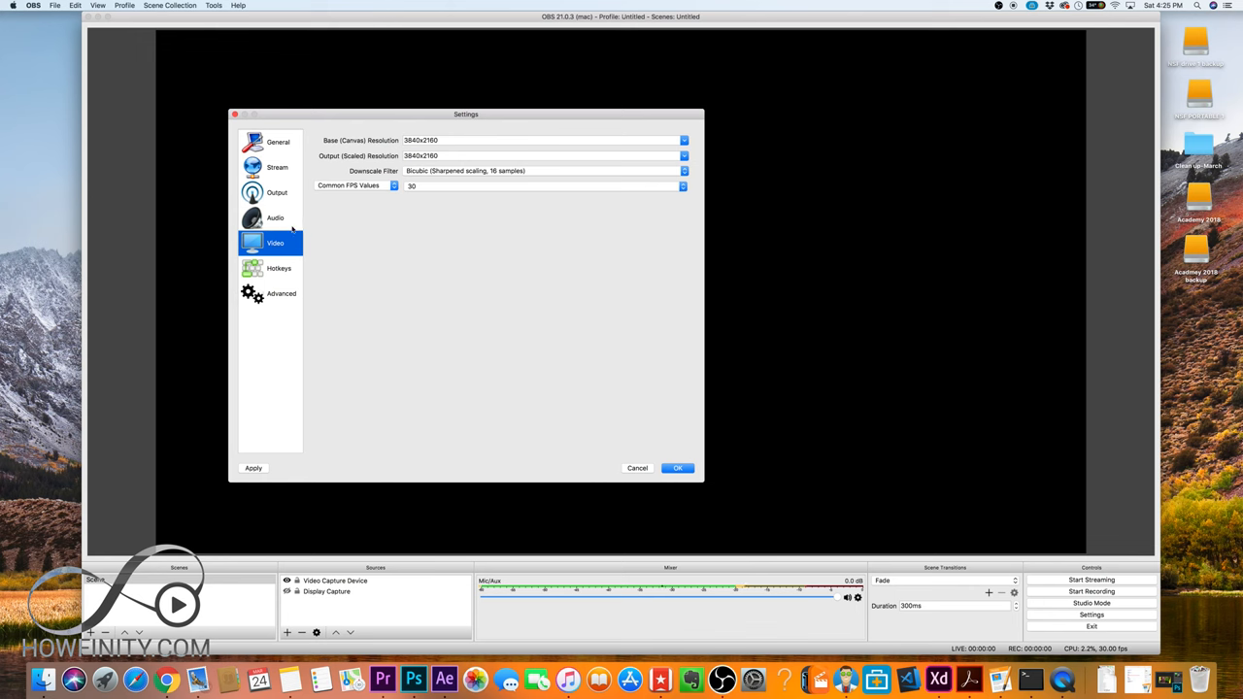
click(276, 217)
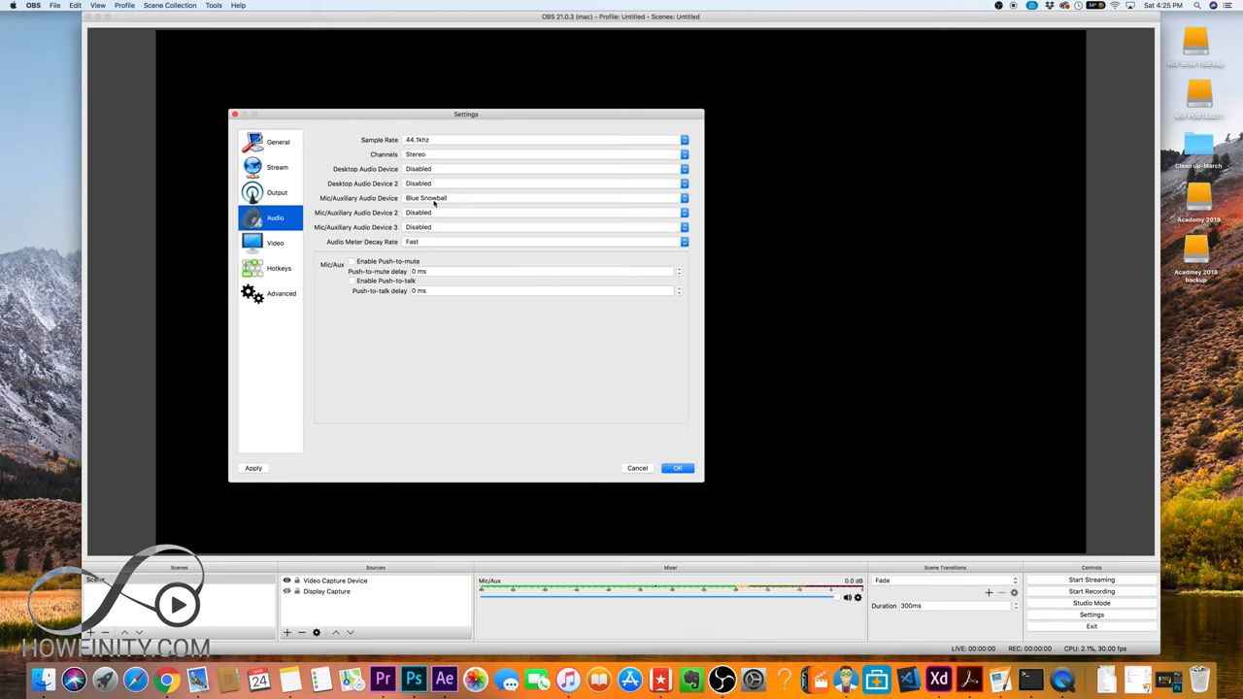
mouse_move(435, 202)
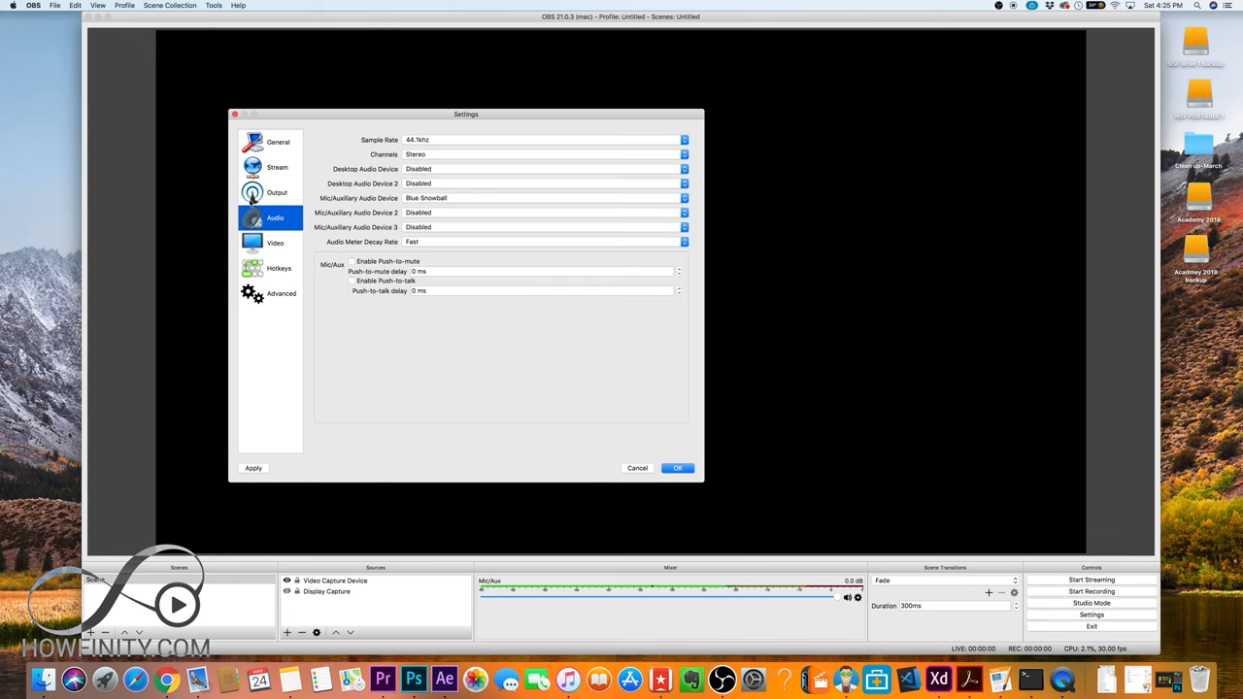
Set Output recording format to mp4 at High Quality, Medium File Size, and confirm with OK.
click(276, 192)
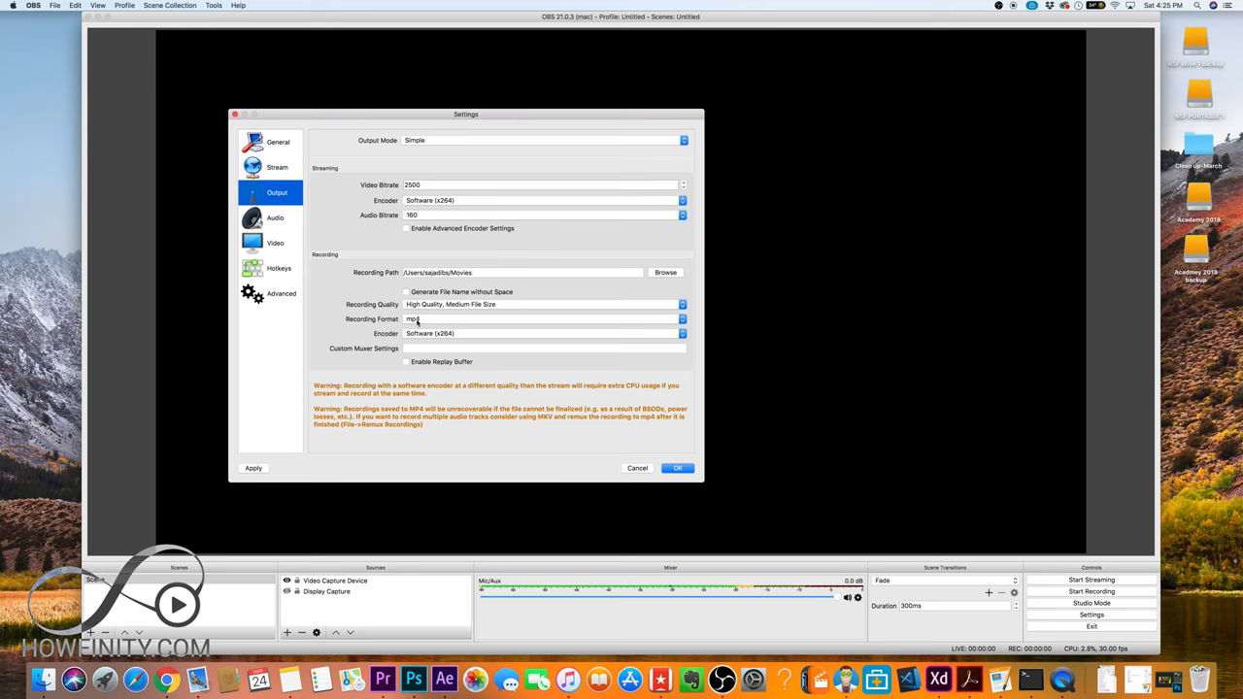
click(539, 318)
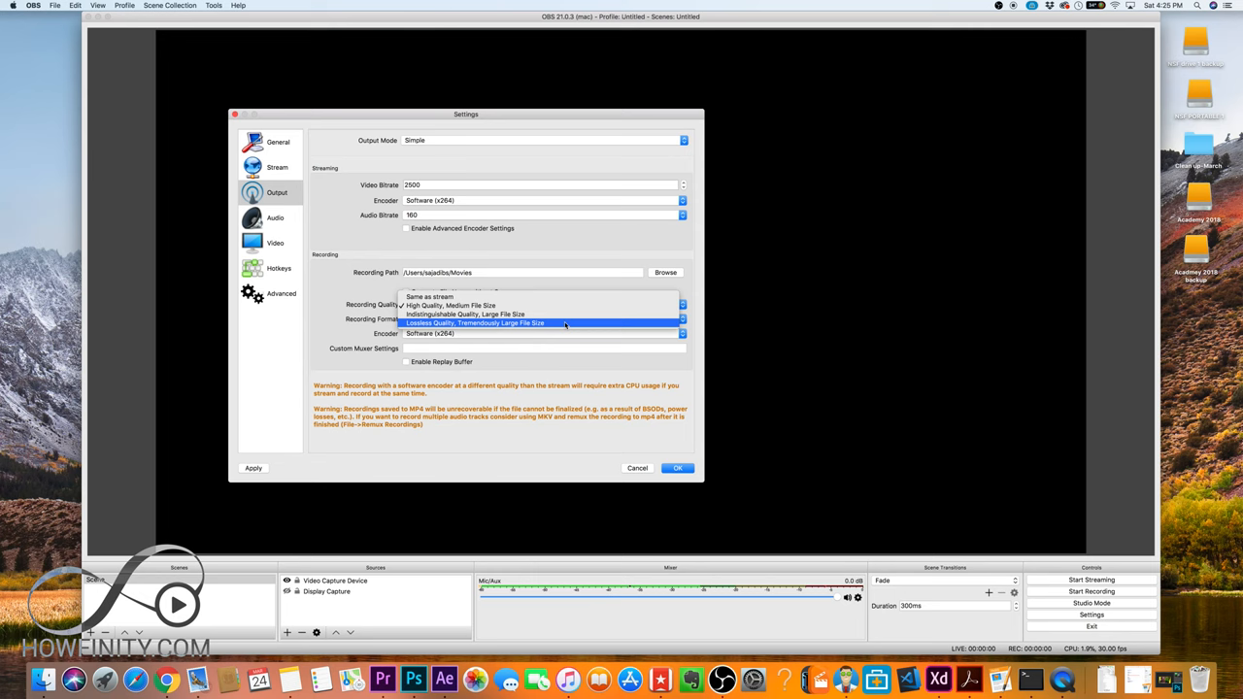
click(450, 305)
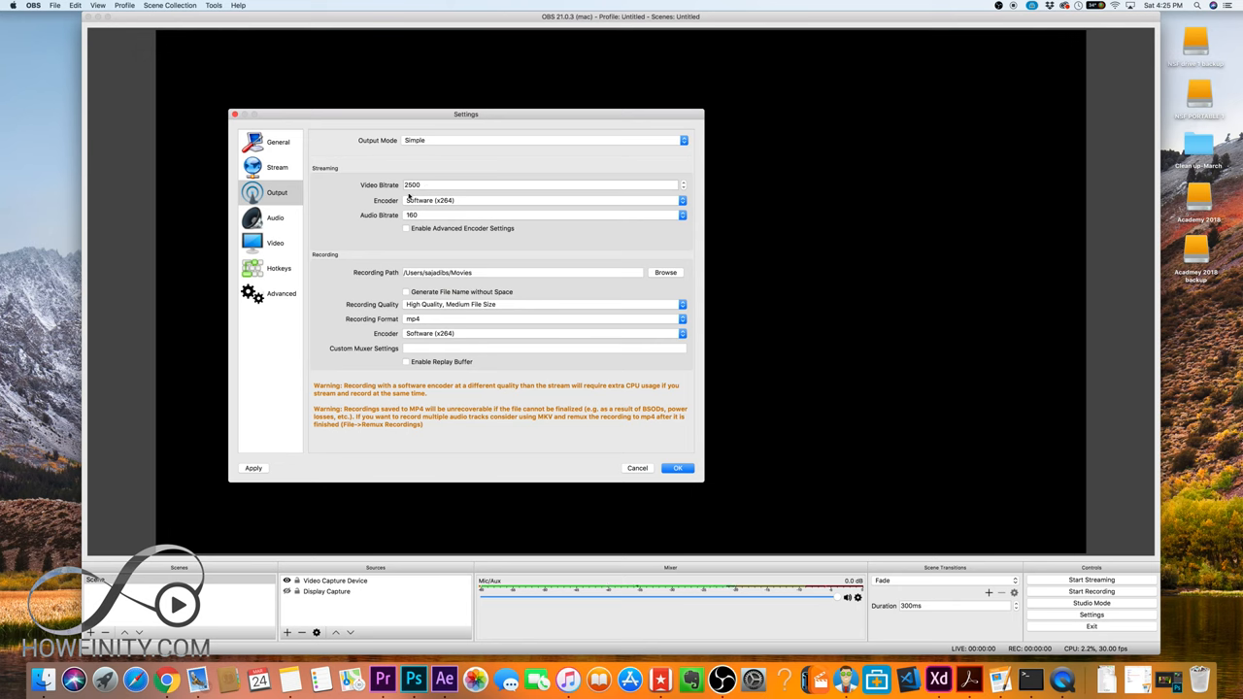
mouse_move(443, 307)
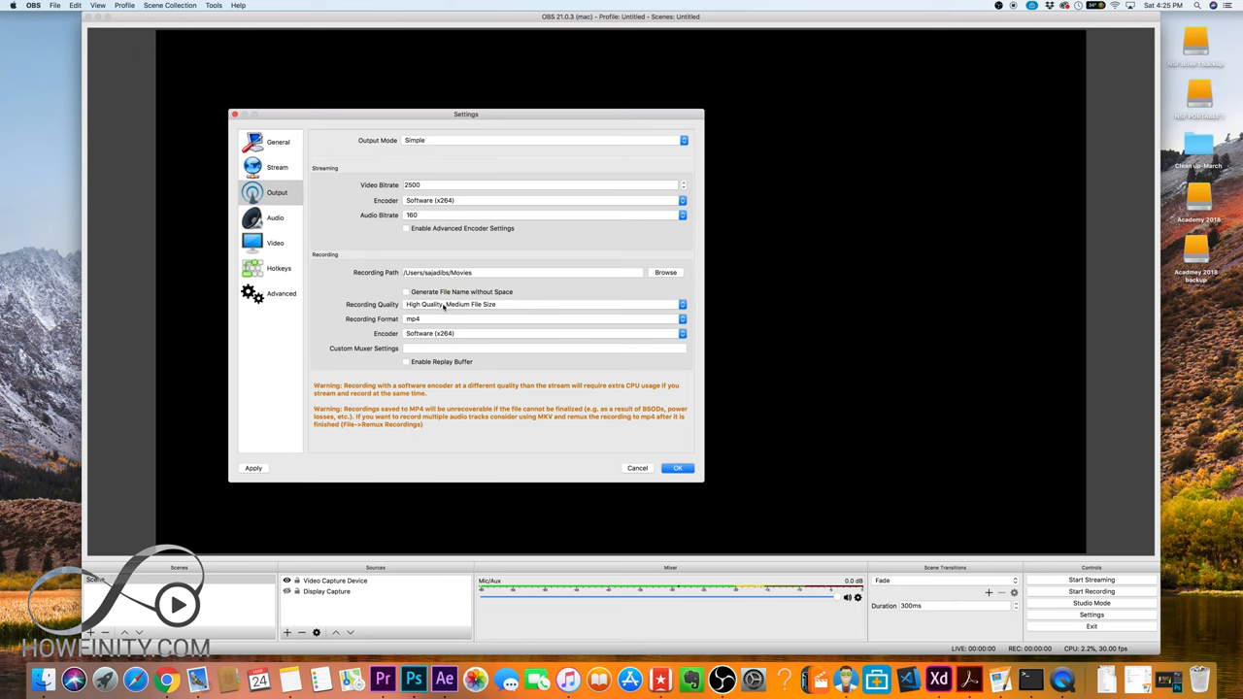
mouse_move(468, 314)
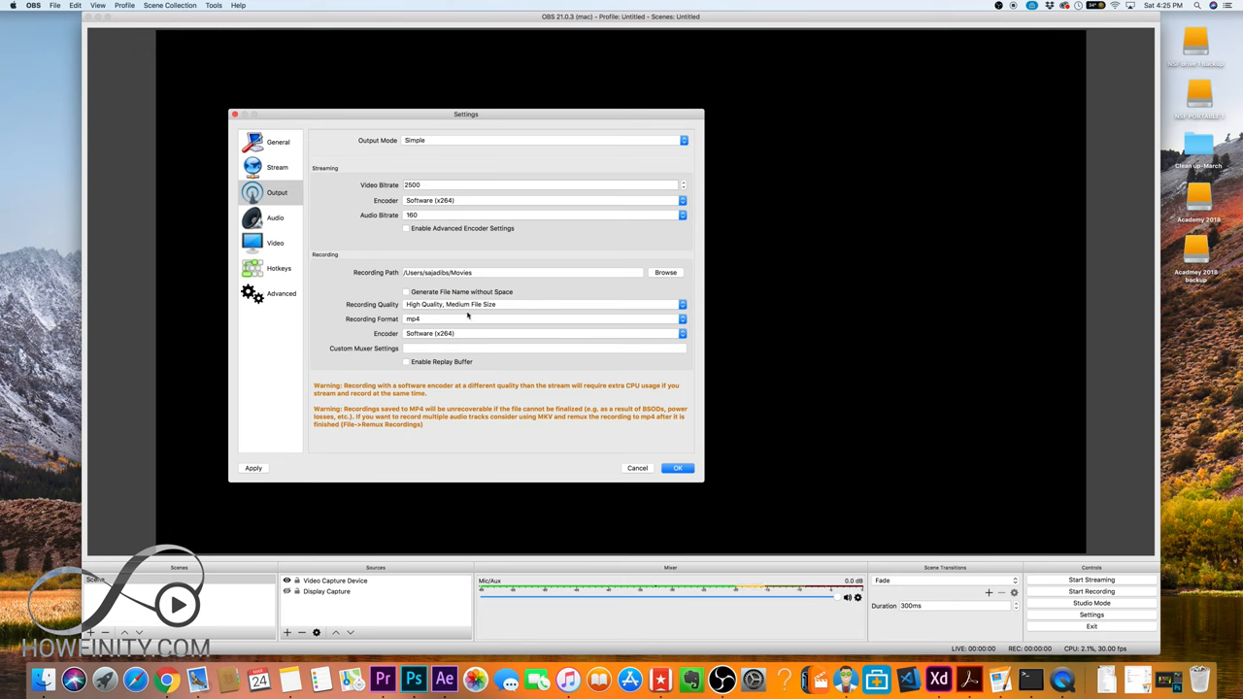
click(678, 468)
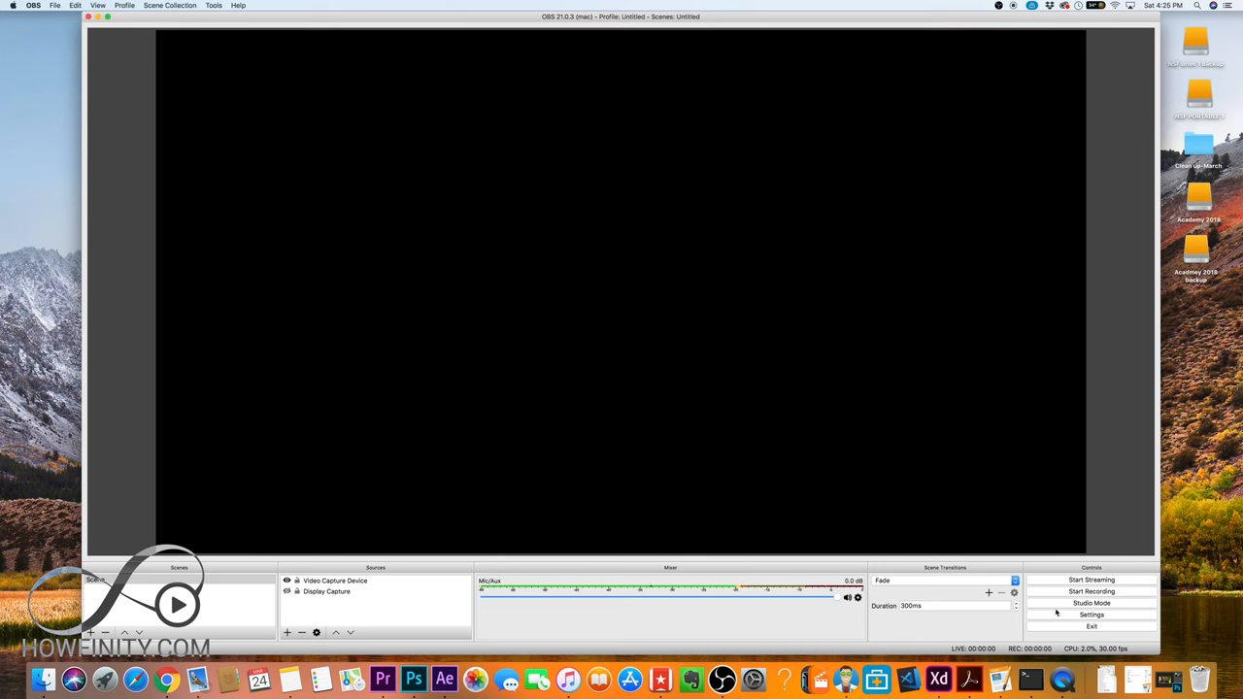
mouse_move(136, 357)
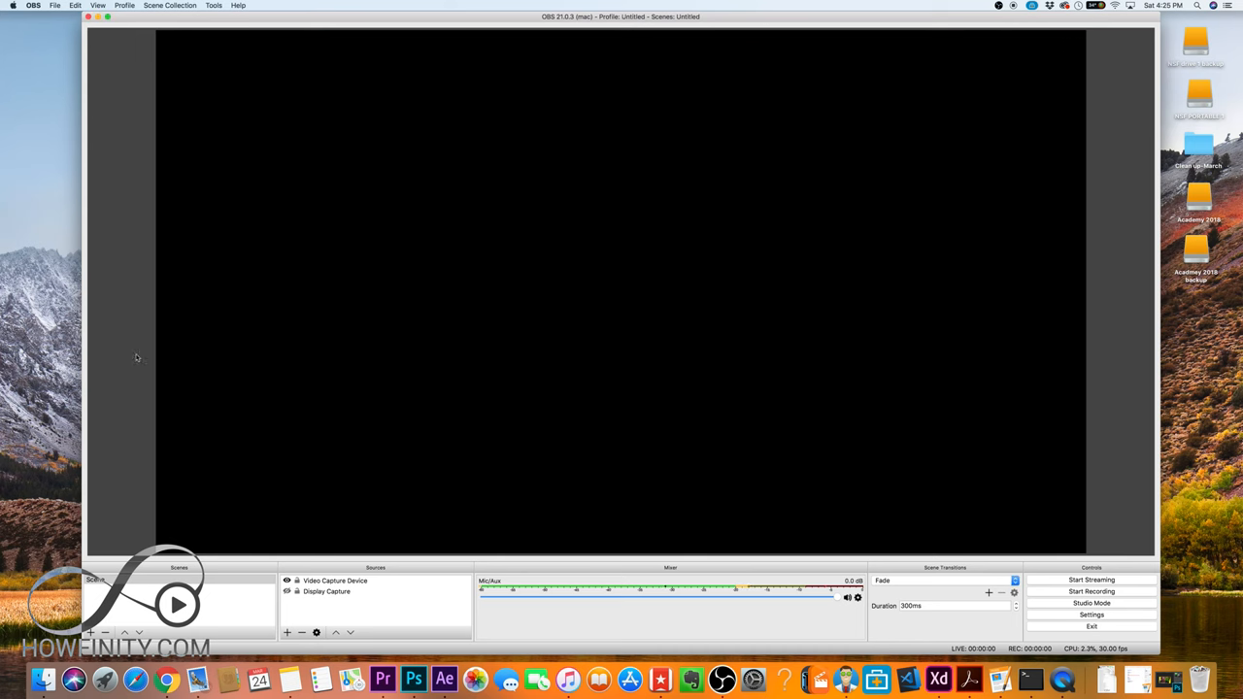